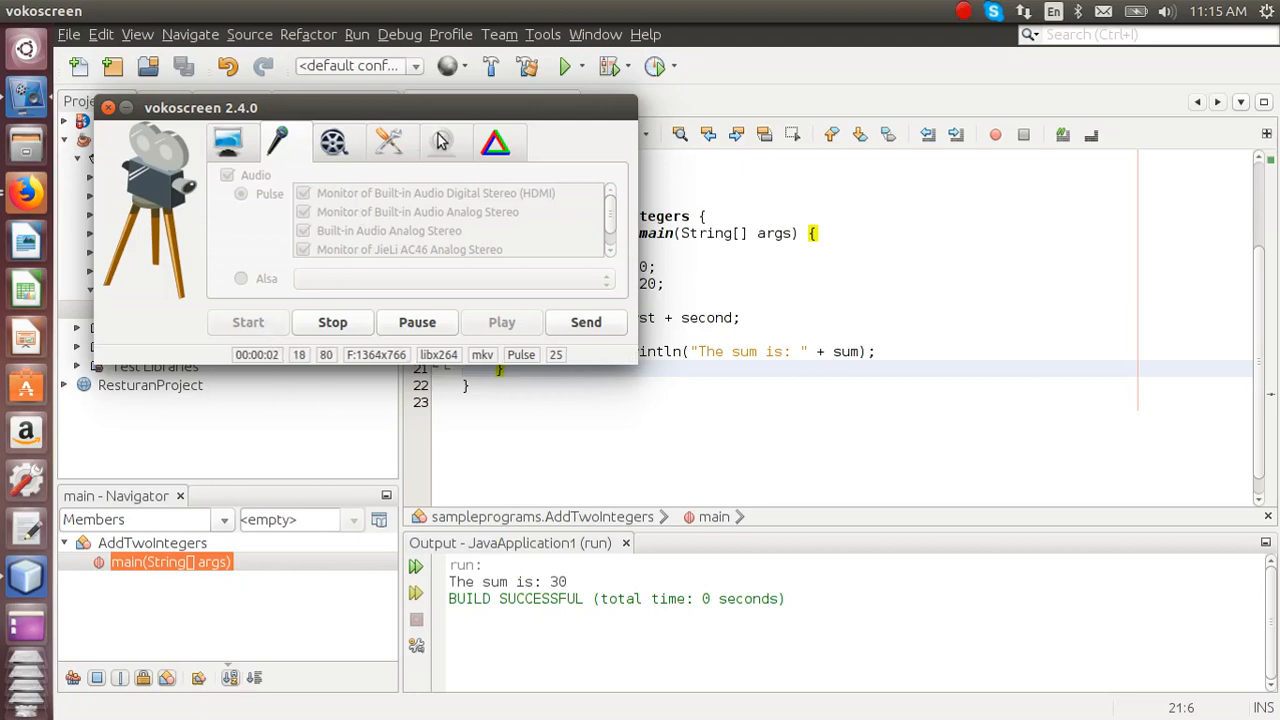
Step: Enable the webcam in vokoscreen so a live camera preview shows over NetBeans
click(444, 140)
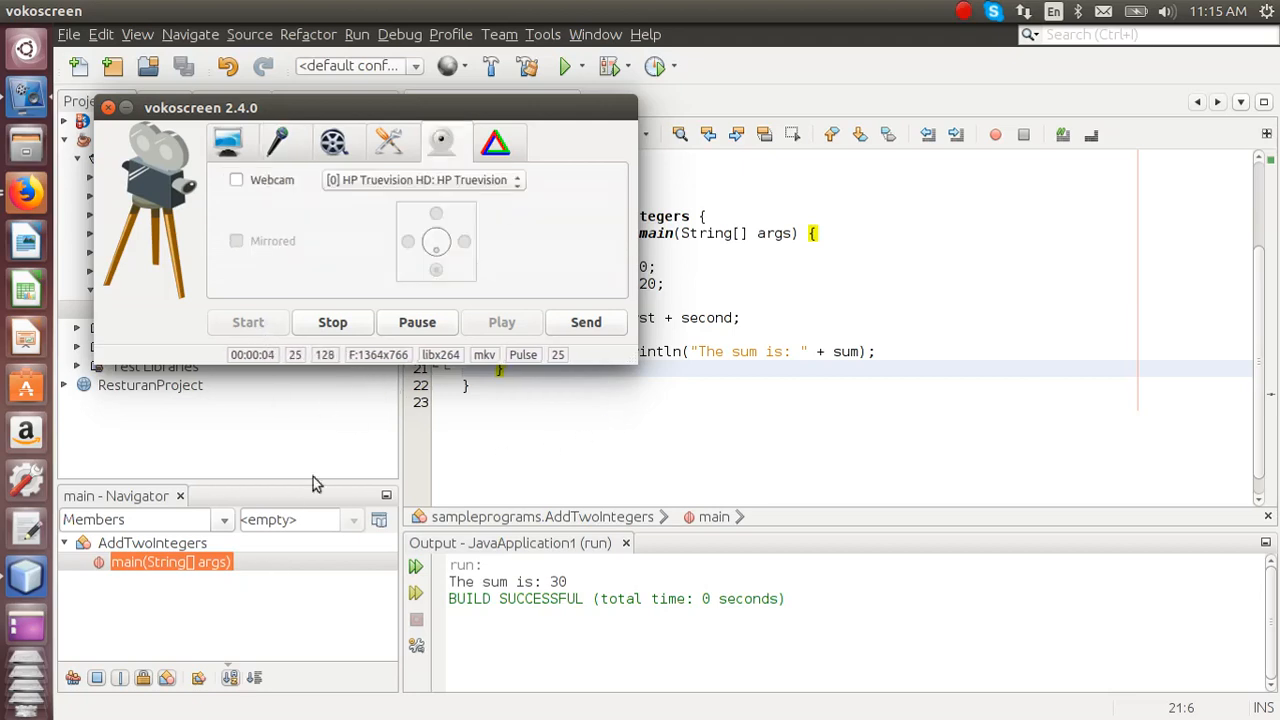
mouse_move(624, 424)
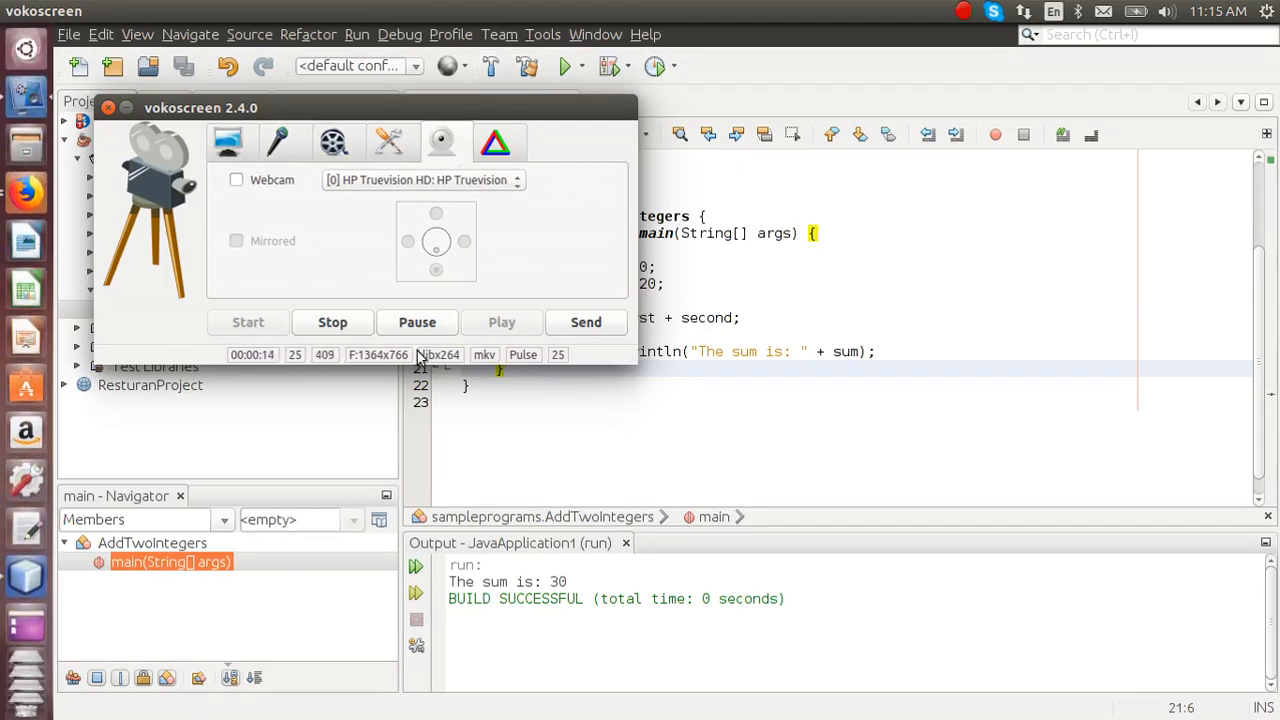
click(236, 180)
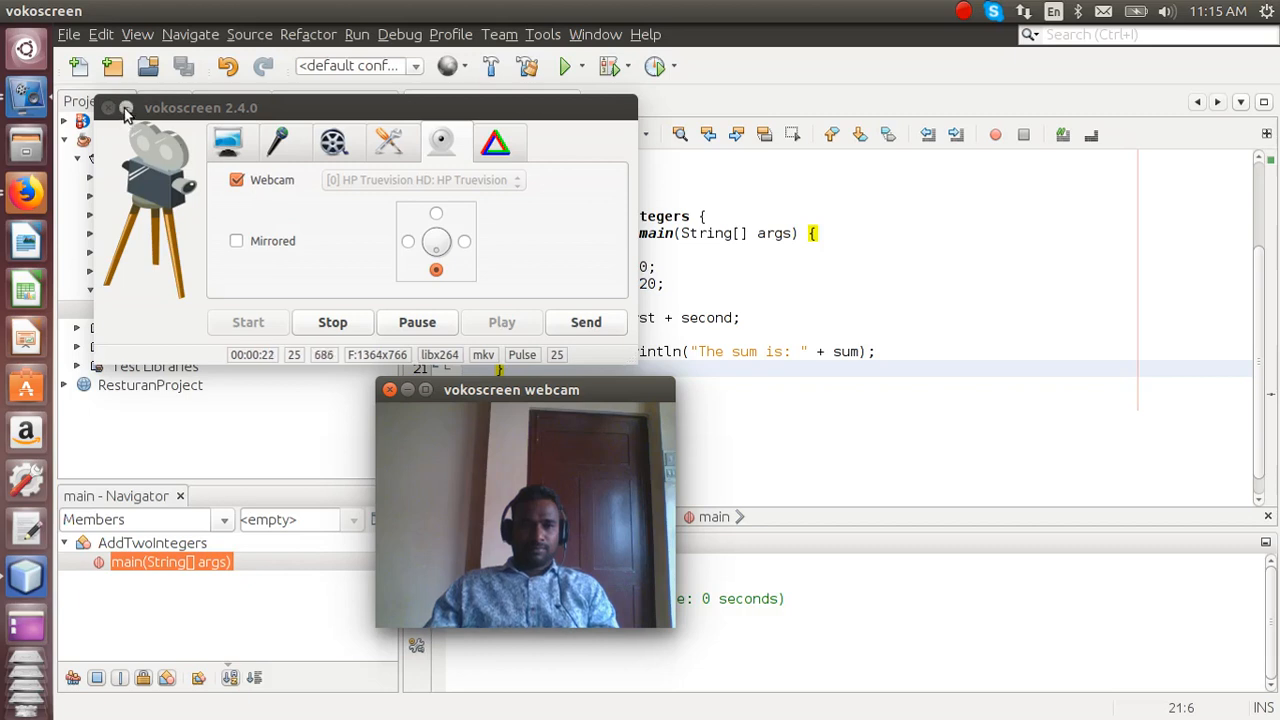
click(110, 108)
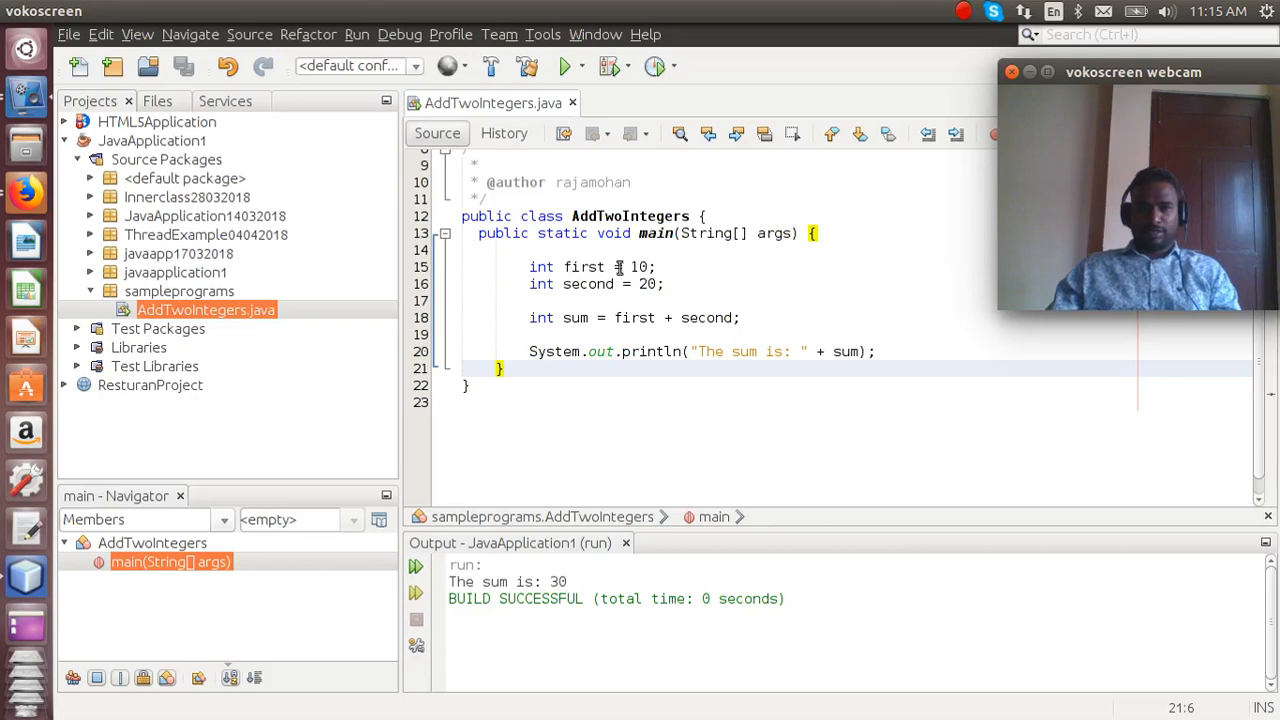
mouse_move(800, 238)
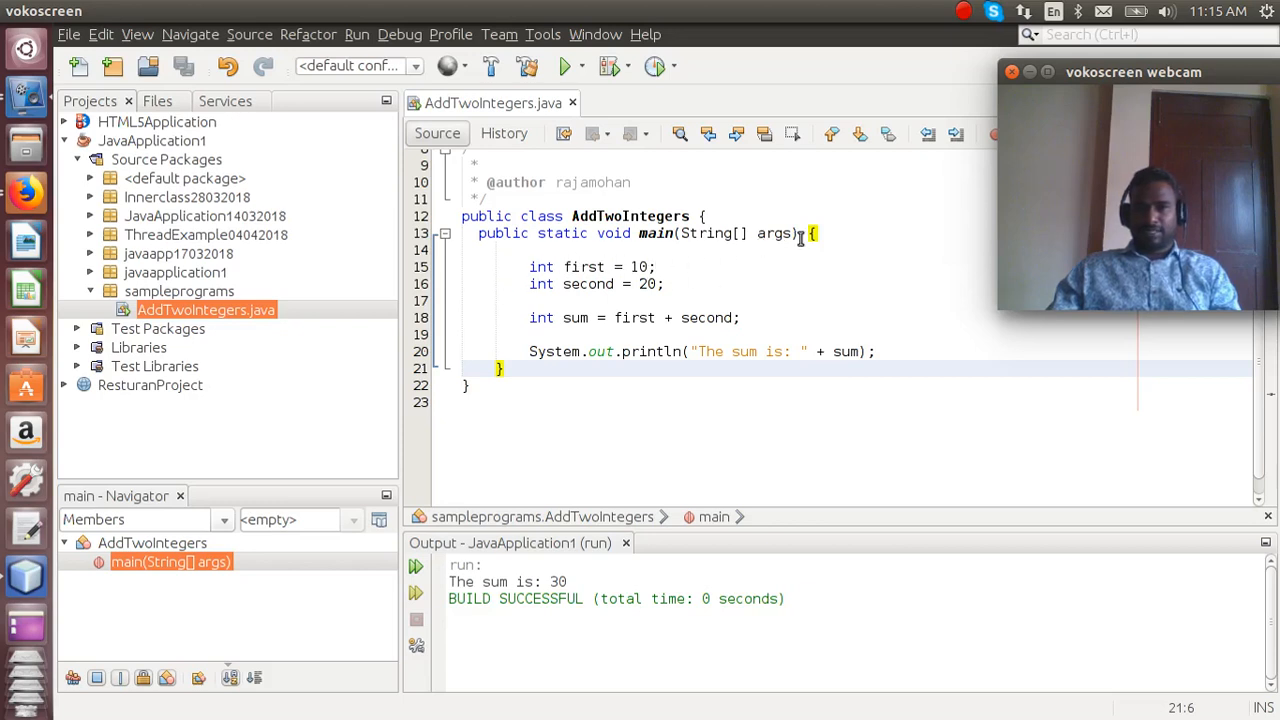
mouse_move(776, 296)
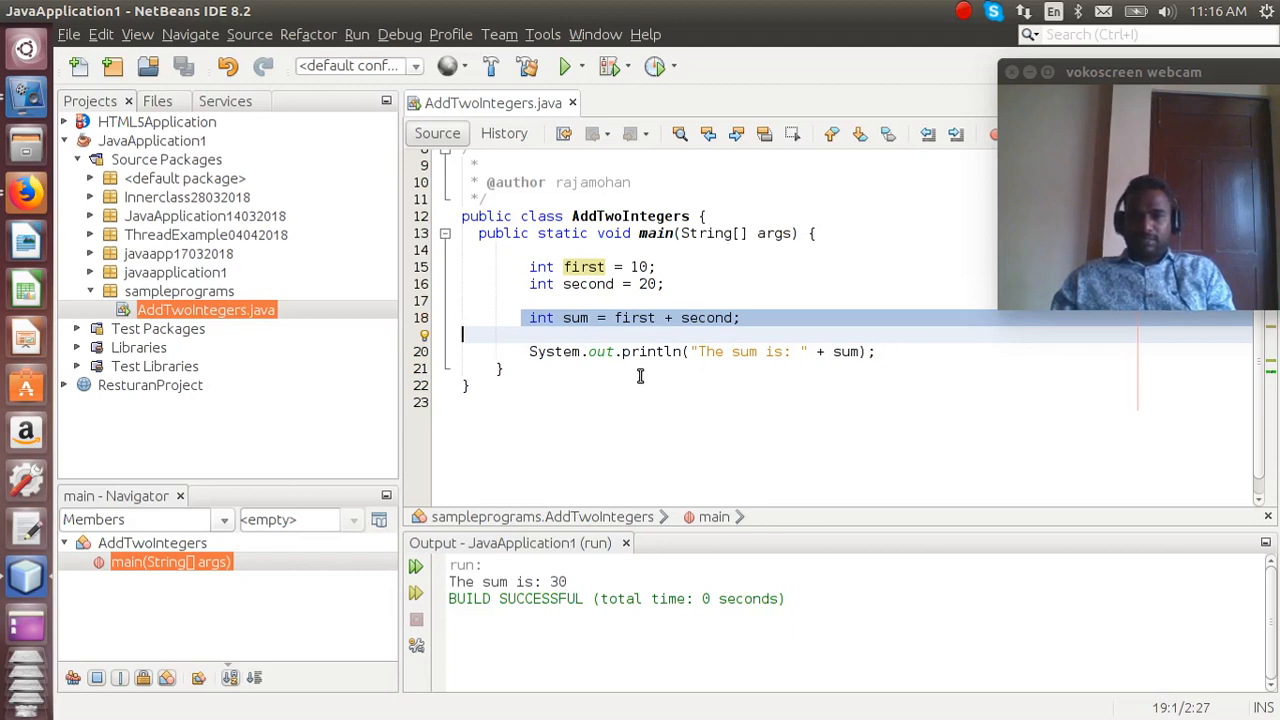
mouse_move(732, 366)
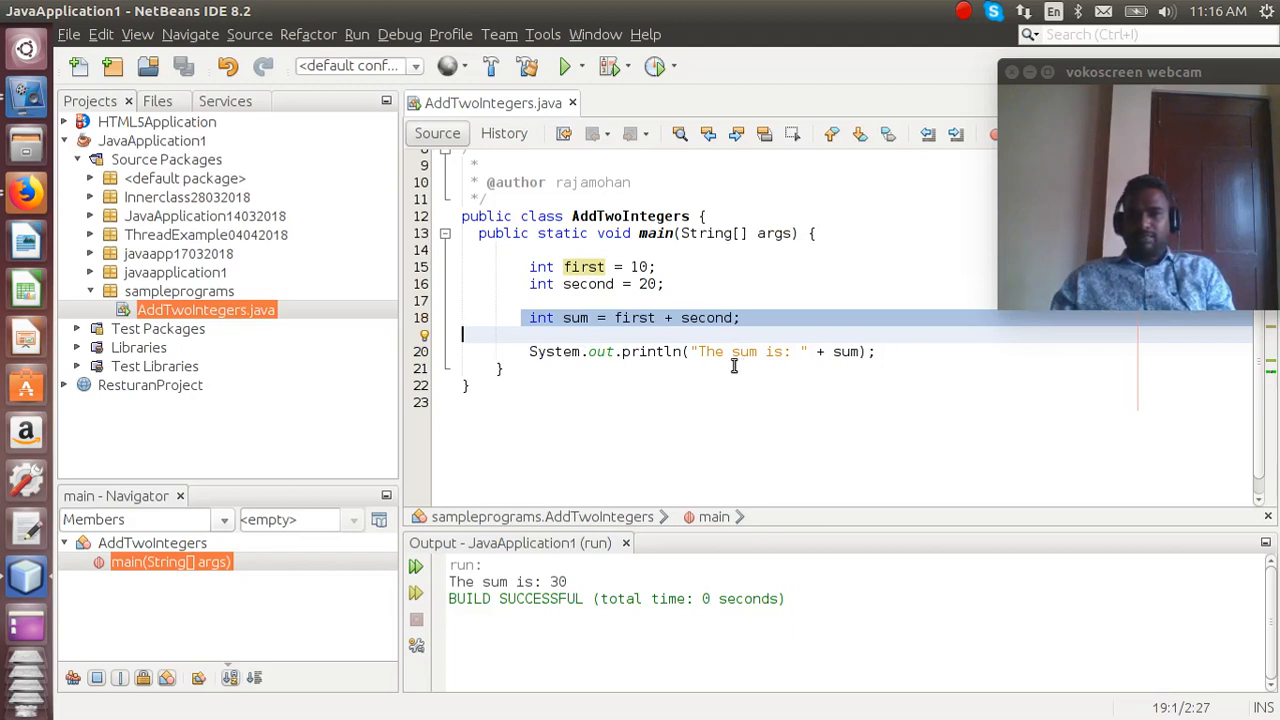